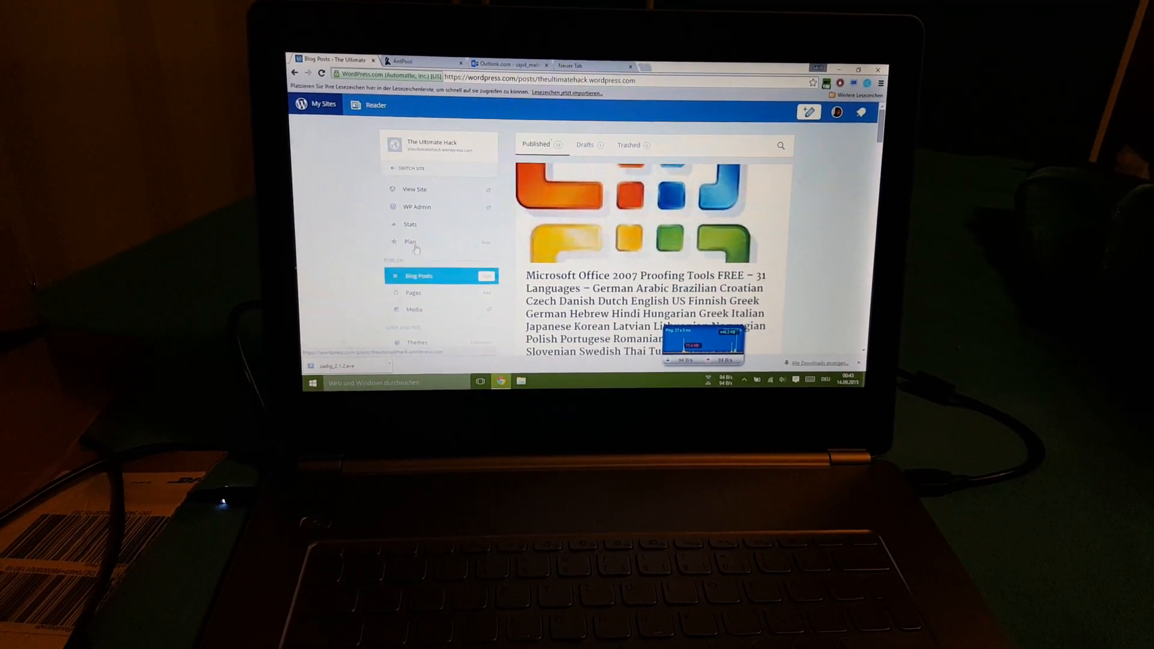
# Step: Show the Drafts list and locate the 'BITCOINS! Mining with the Antminer U3' draft
pyautogui.click(585, 149)
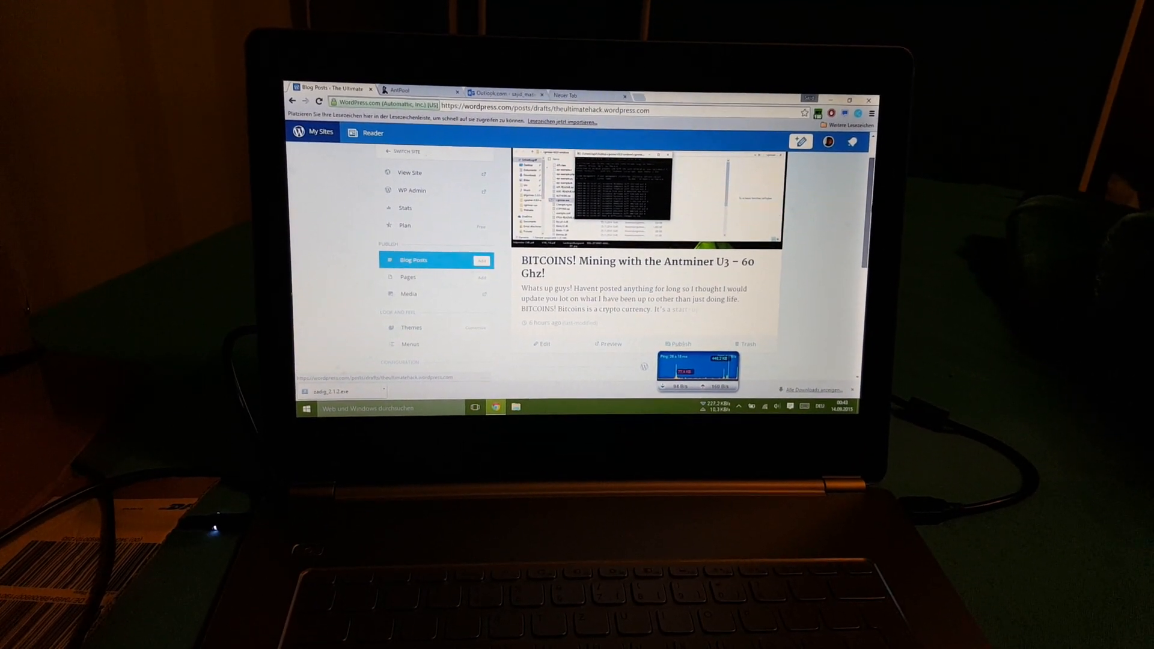
pyautogui.scroll(-3)
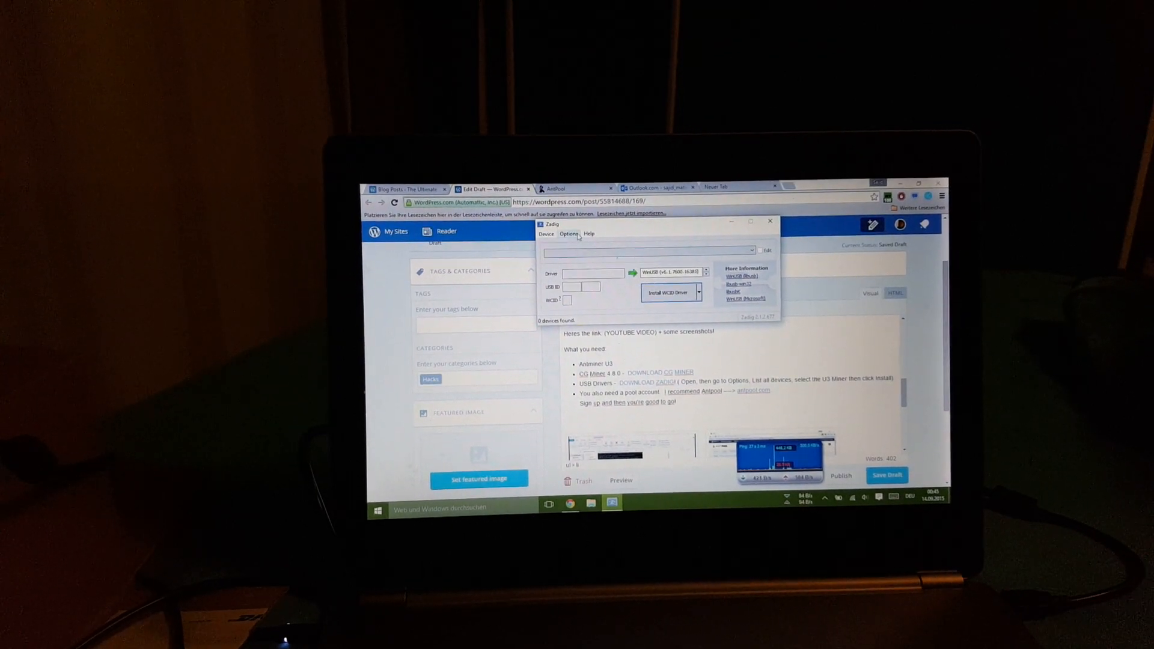
# Step: List all devices to confirm CP2102 USB to UART Bridge uses WinUSB, then close Zadig
pyautogui.click(568, 236)
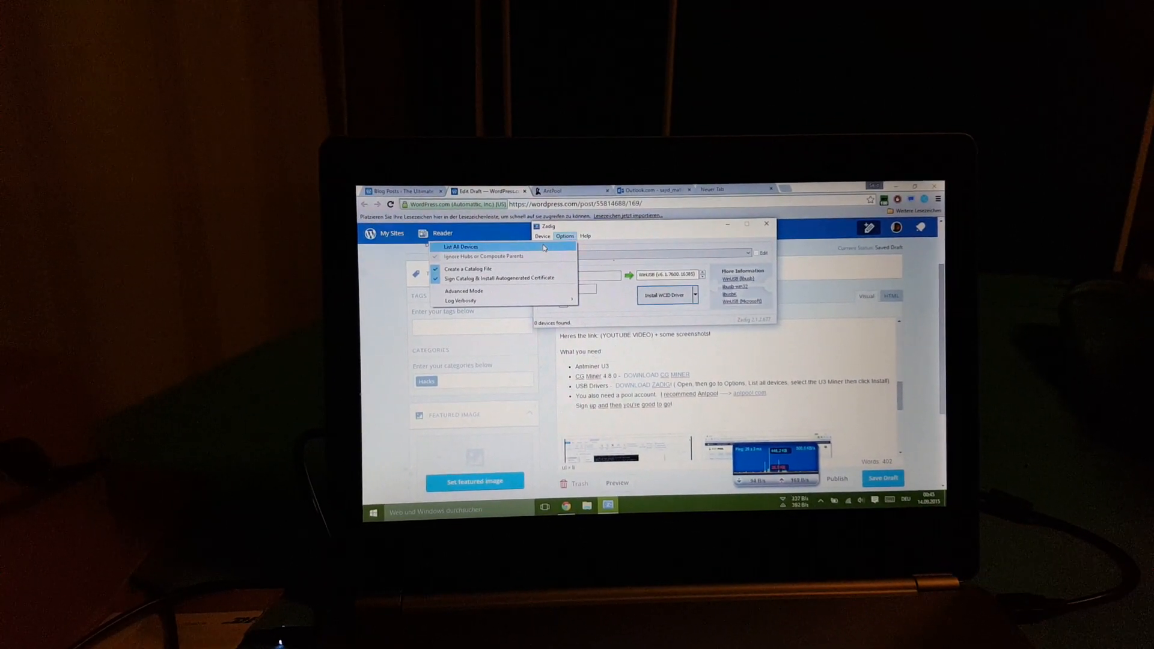
pyautogui.click(460, 246)
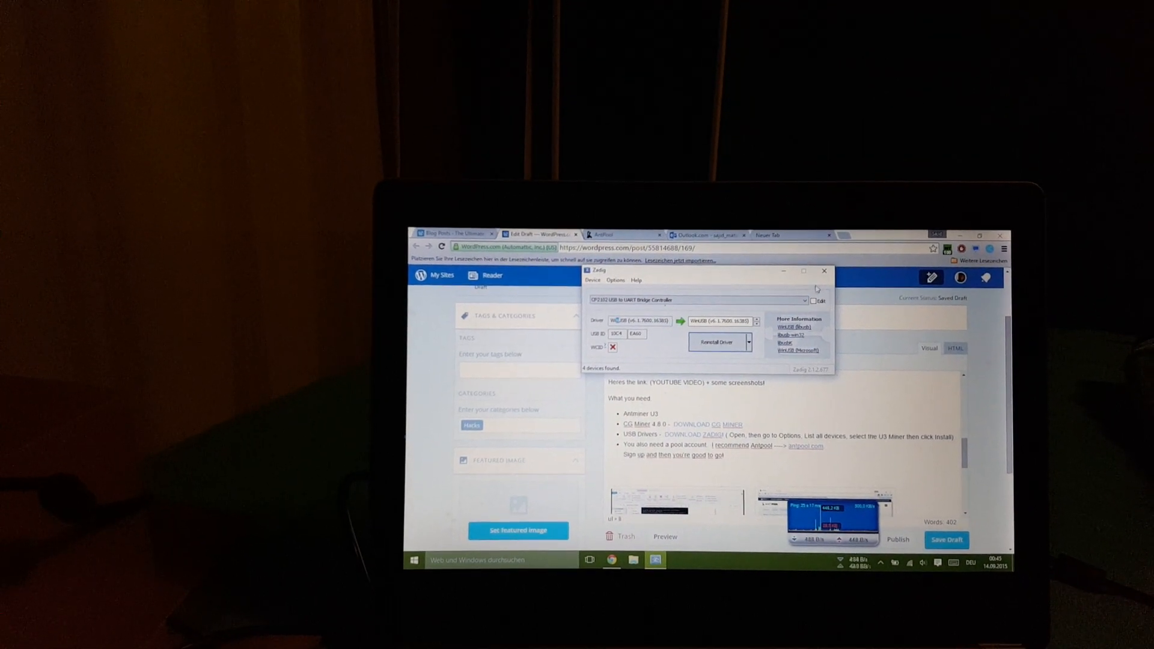
pyautogui.click(823, 270)
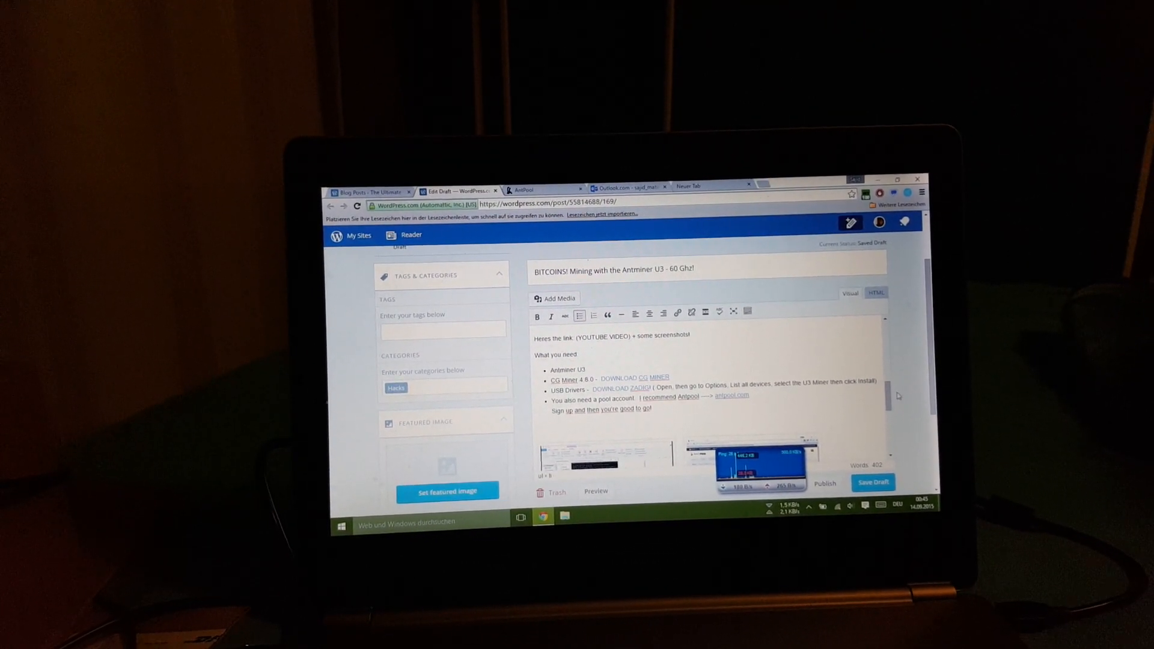
pyautogui.scroll(-3)
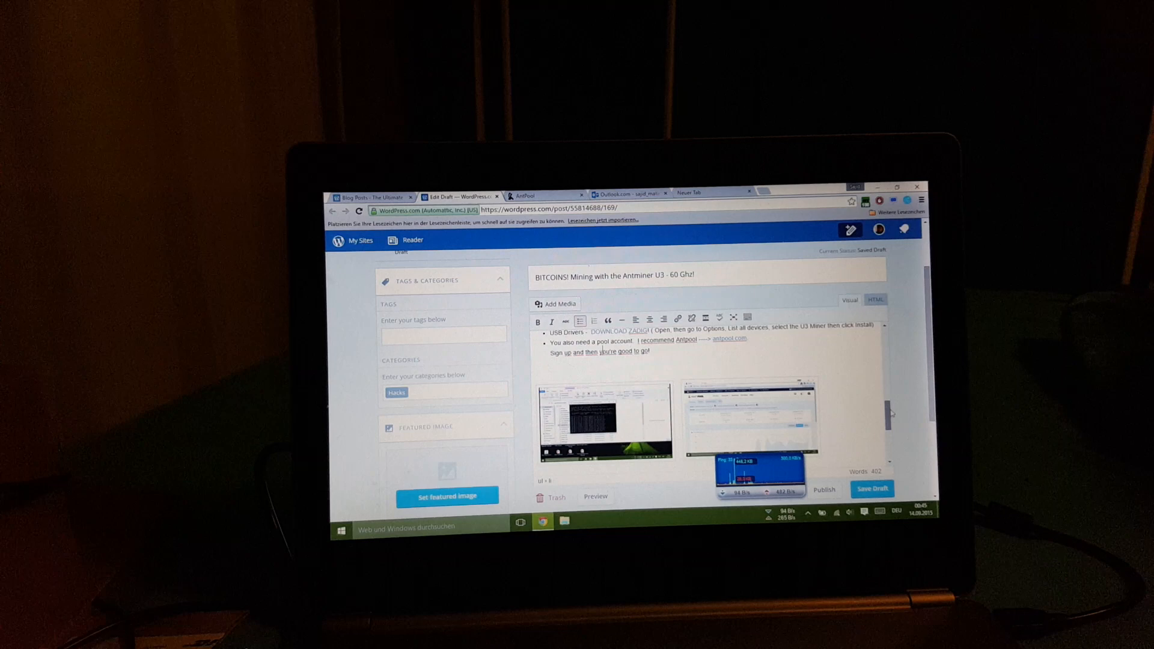
pyautogui.scroll(3)
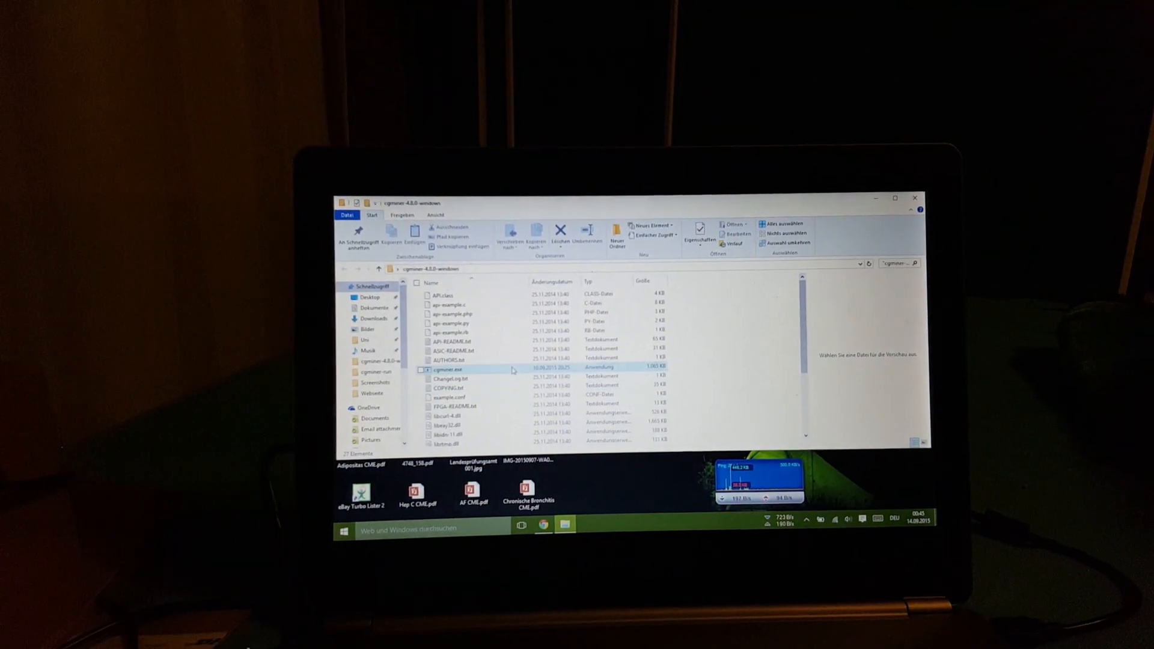
# Step: Launch cgminer.exe from the cgminer-4.8.0-windows folder and start entering the pool URL
pyautogui.doubleClick(447, 369)
pyautogui.write('stratum.a')
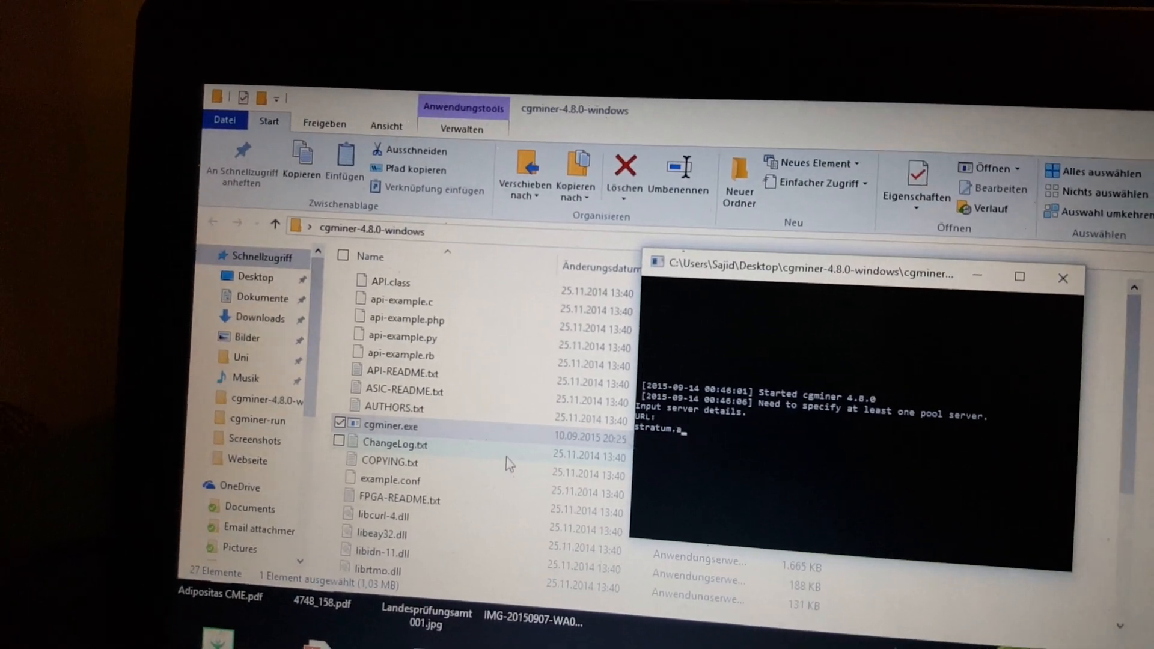
pyautogui.write('nt')
pyautogui.write('pool.com:')
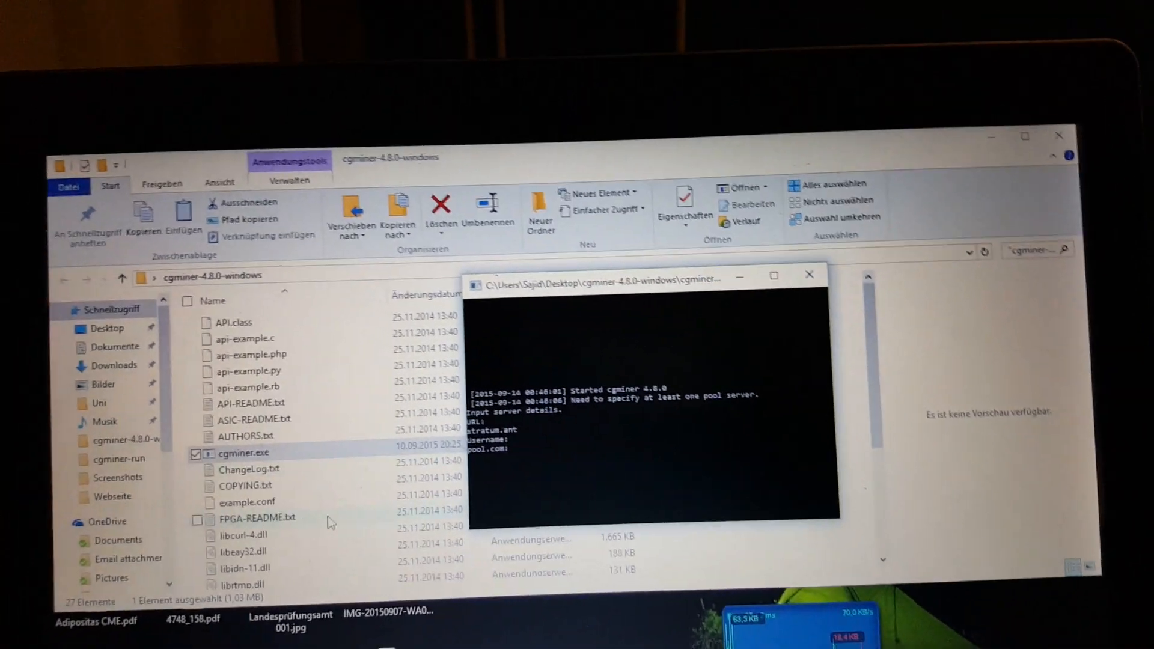
# Step: Relaunch cgminer and enter the pool URL stratum.antpool.com:3333
pyautogui.click(808, 274)
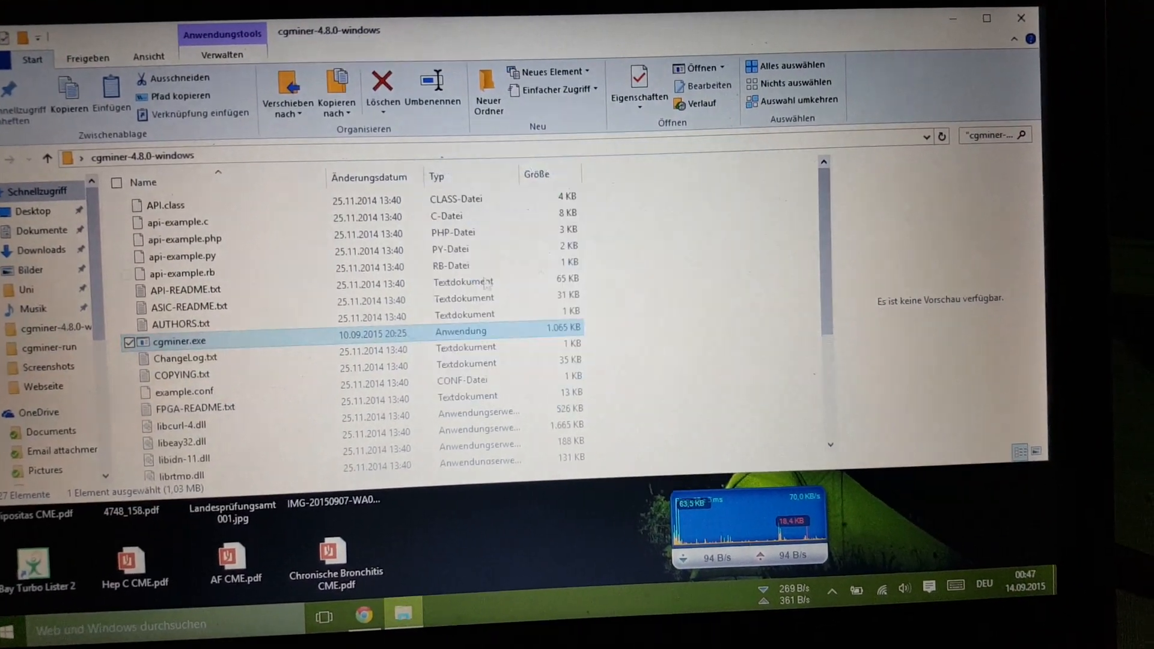
pyautogui.doubleClick(180, 341)
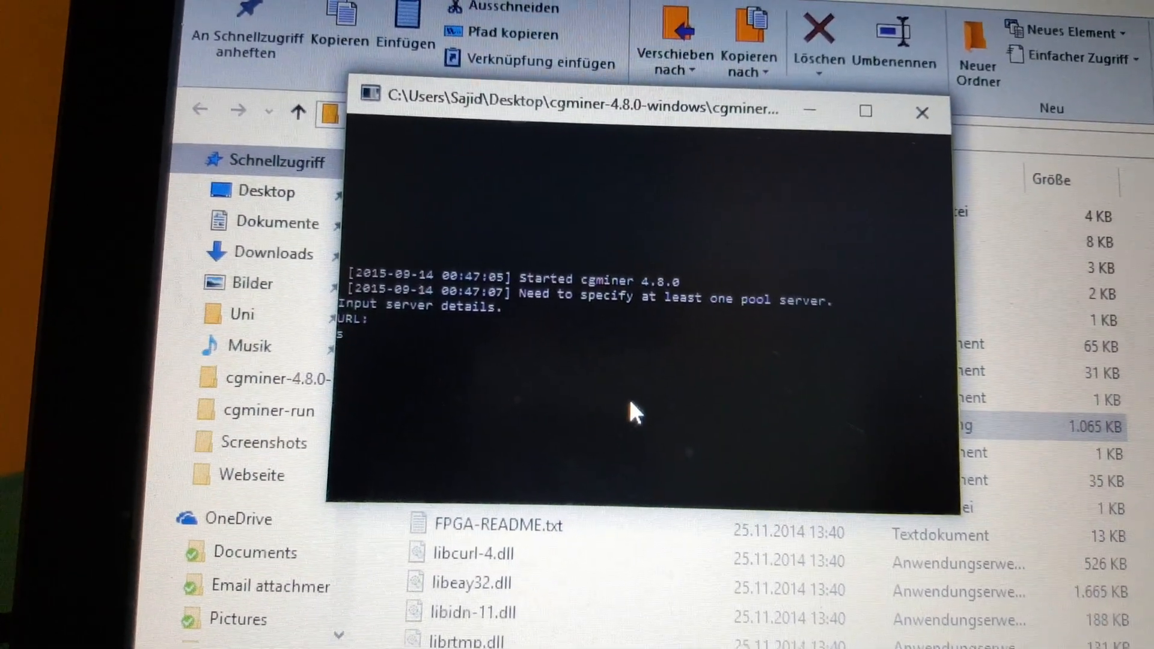
pyautogui.write('stratum')
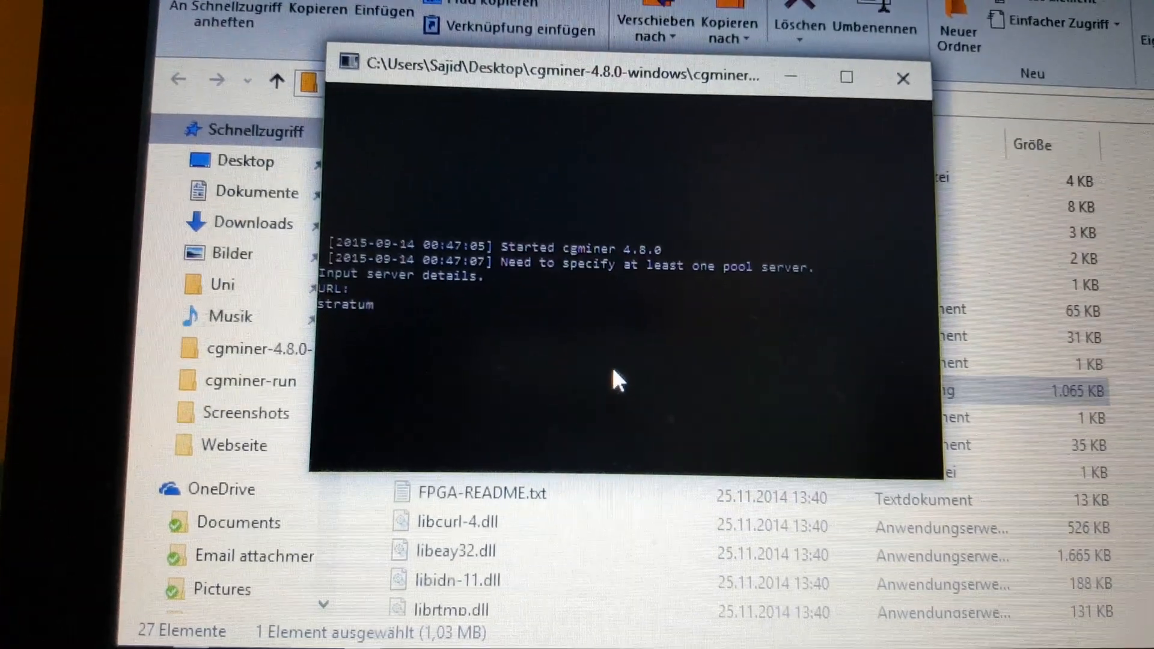
pyautogui.write('.a')
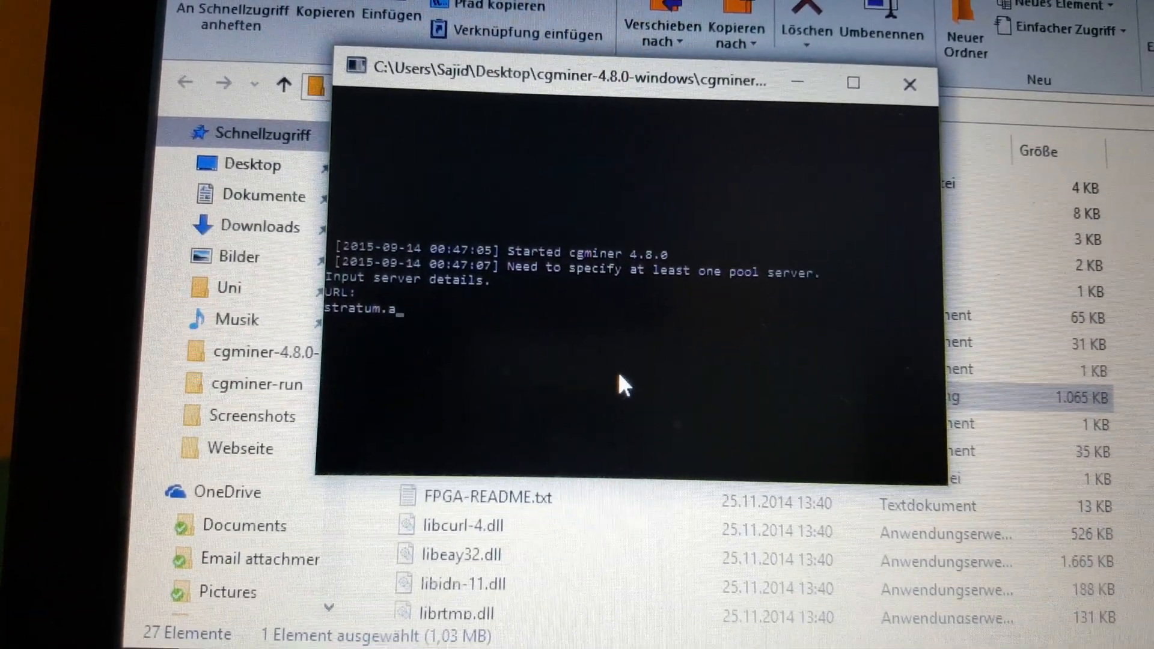
pyautogui.write('ntpool.')
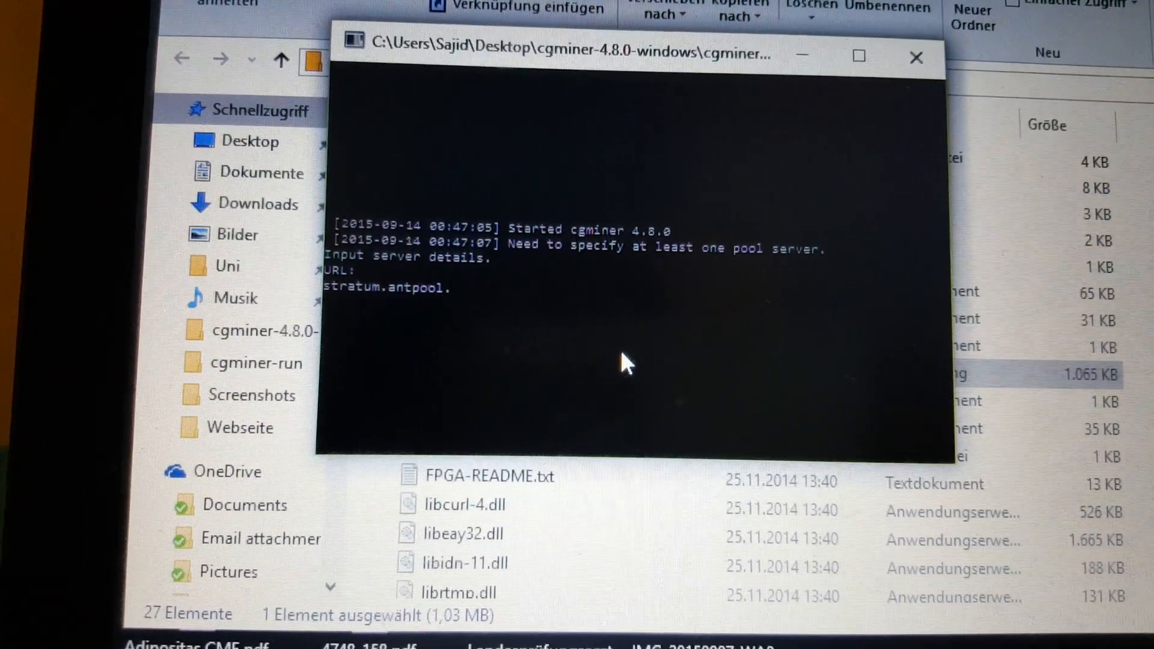
pyautogui.write('.com')
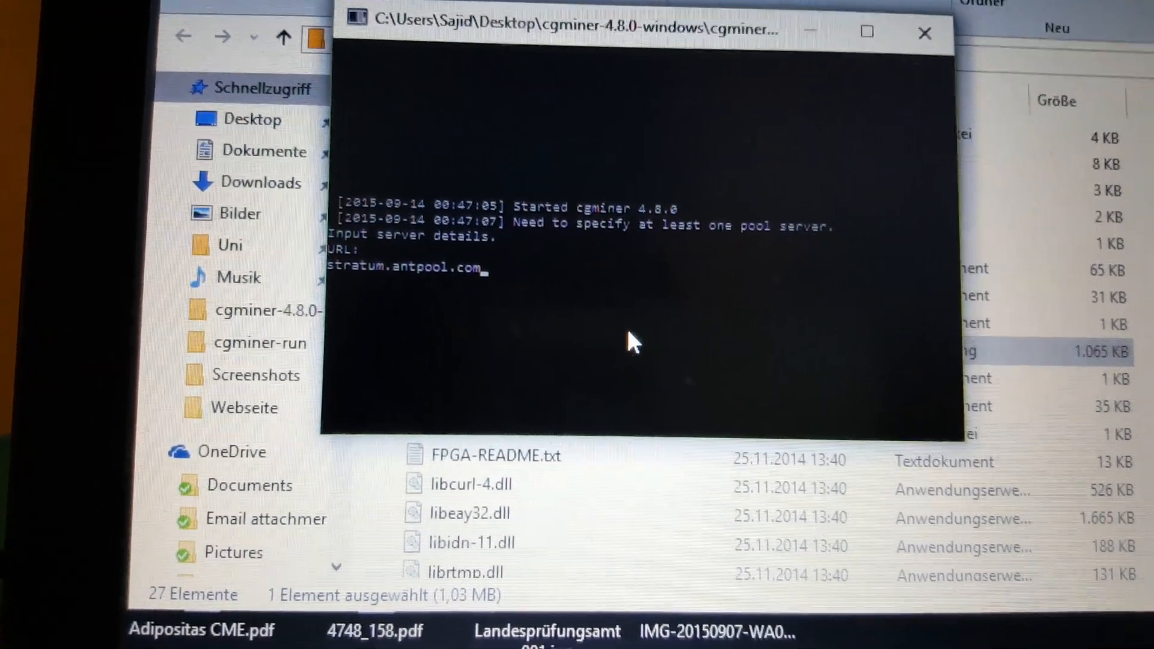
pyautogui.write(':')
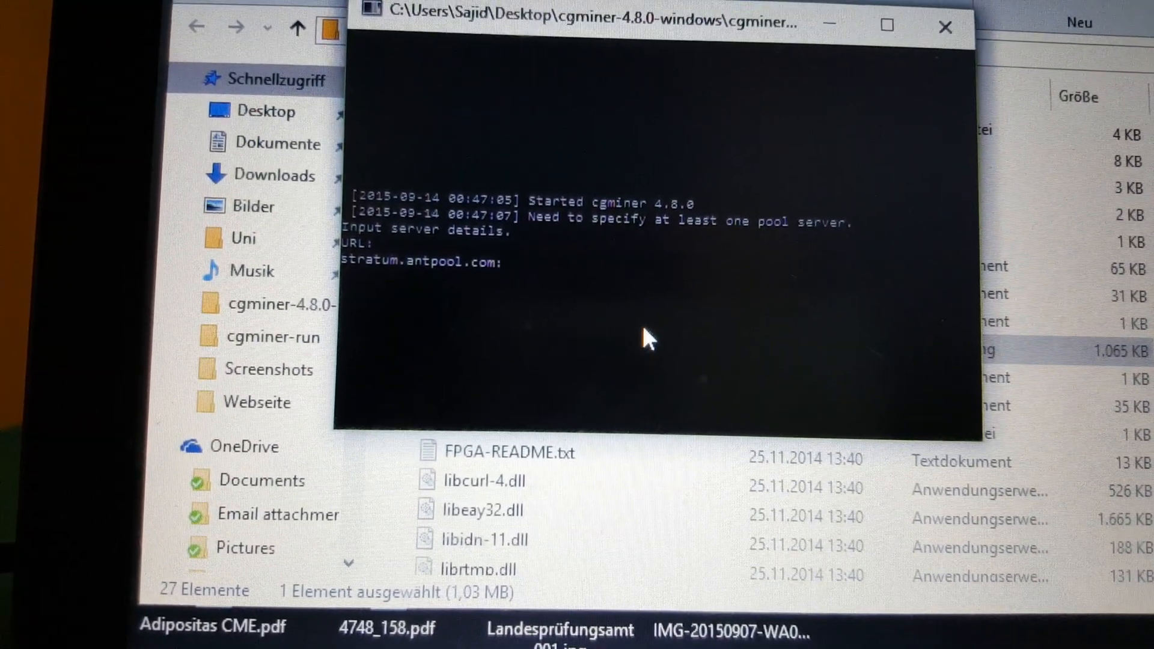
pyautogui.write('3333')
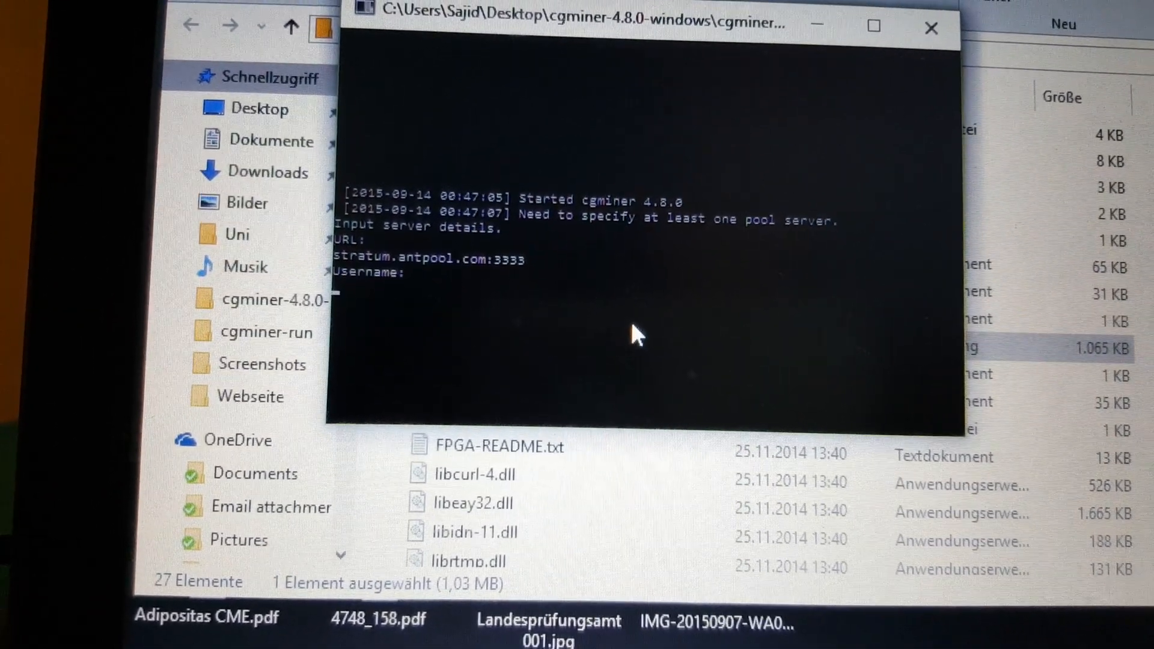
# Step: Enter the worker username sajidmatin and password; cgminer fails to resolve the URL
pyautogui.write('saji')
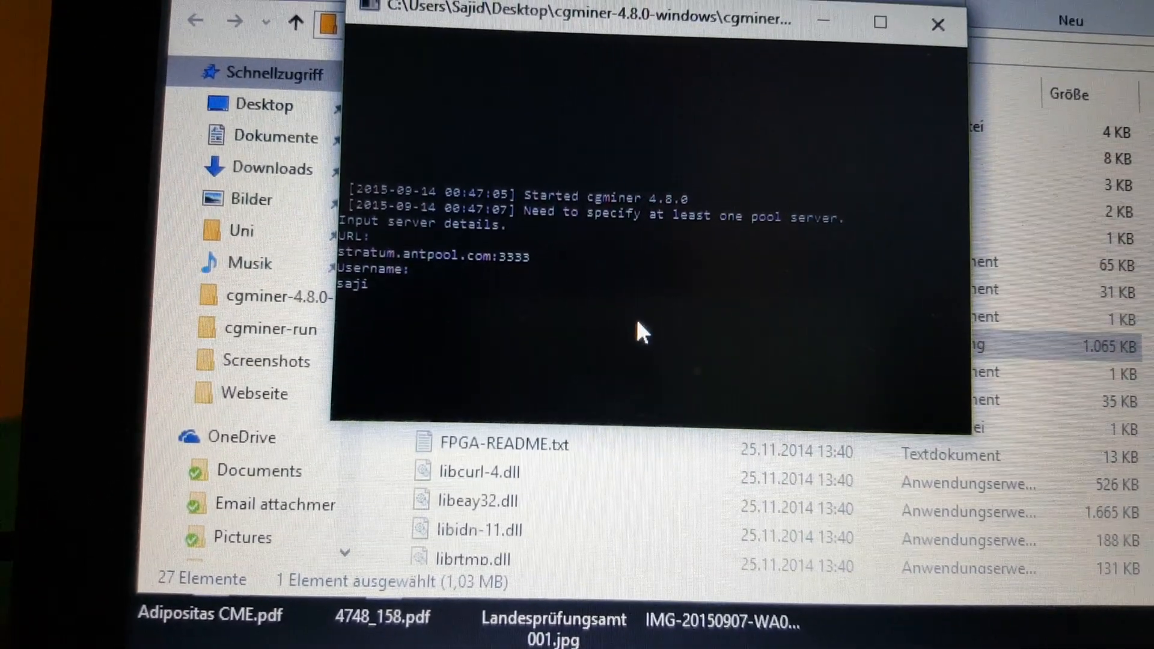
pyautogui.write('dmat')
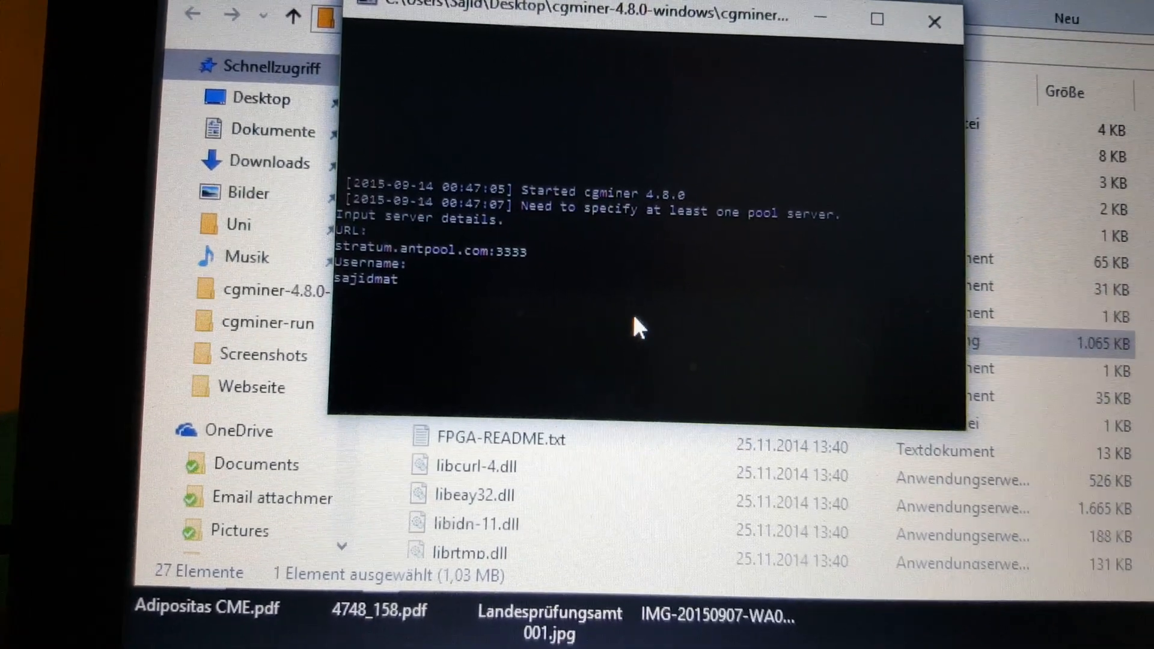
pyautogui.write('in.9')
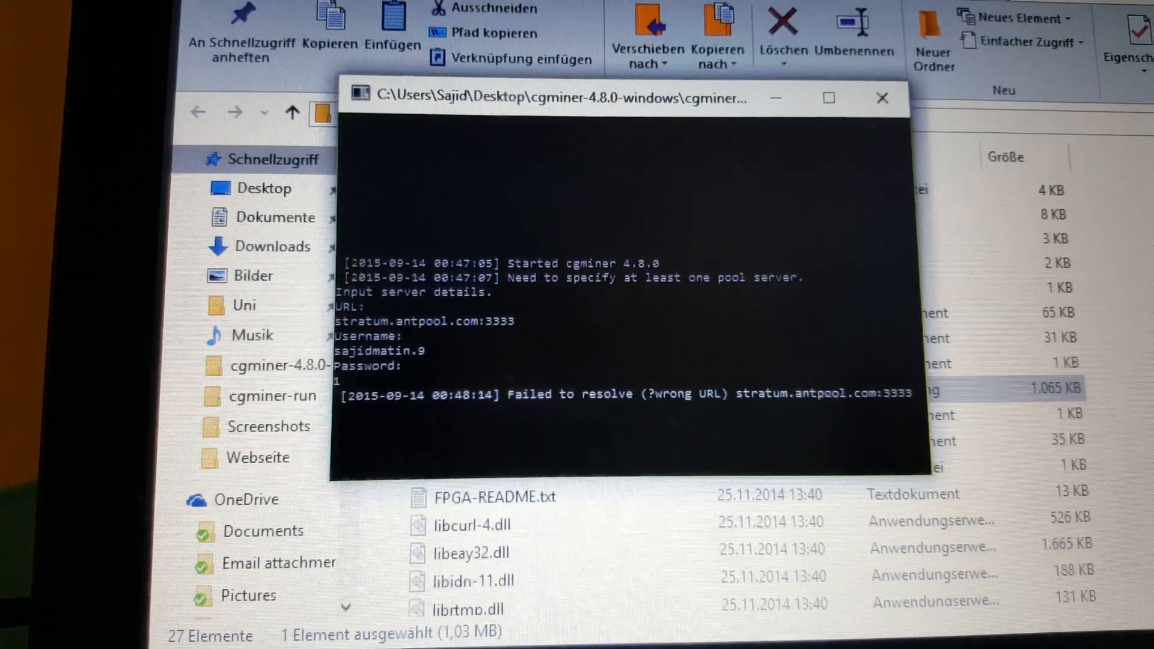
pyautogui.click(882, 98)
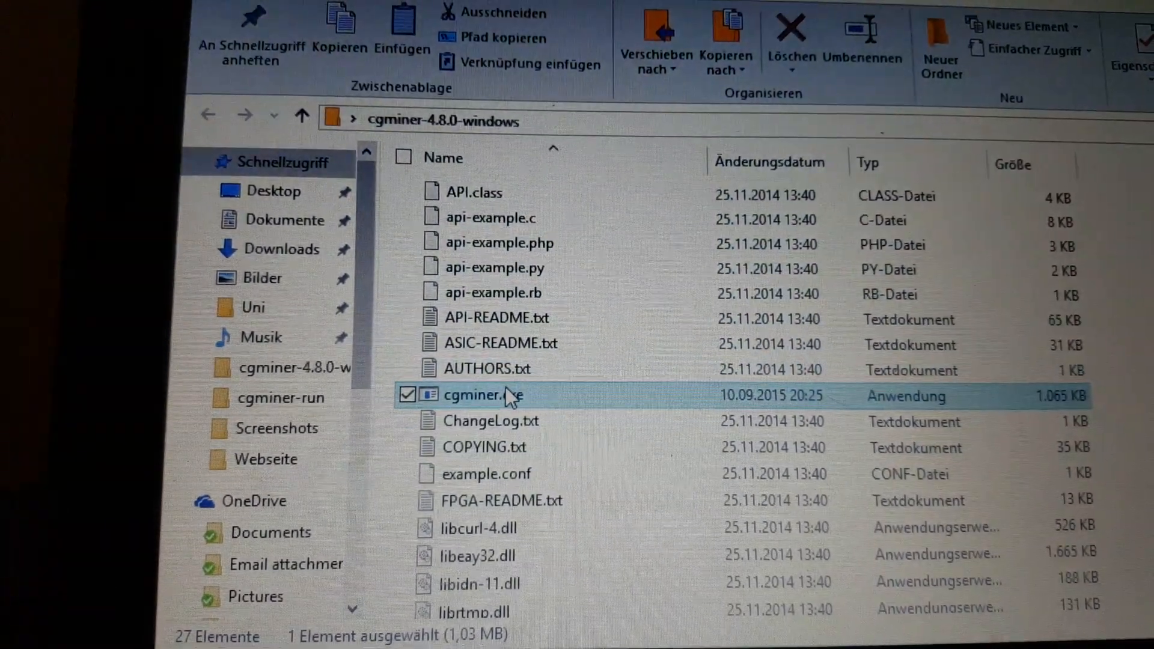
pyautogui.doubleClick(483, 395)
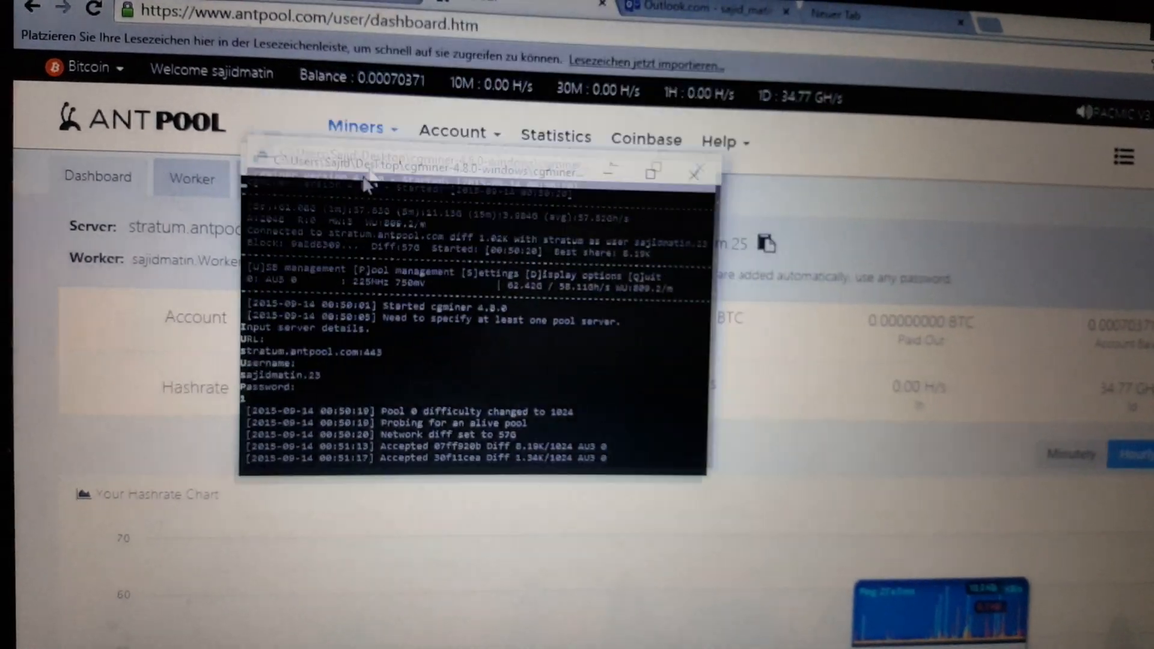
# Step: Bring the AntPool site forward and log in to the account dashboard
pyautogui.click(692, 172)
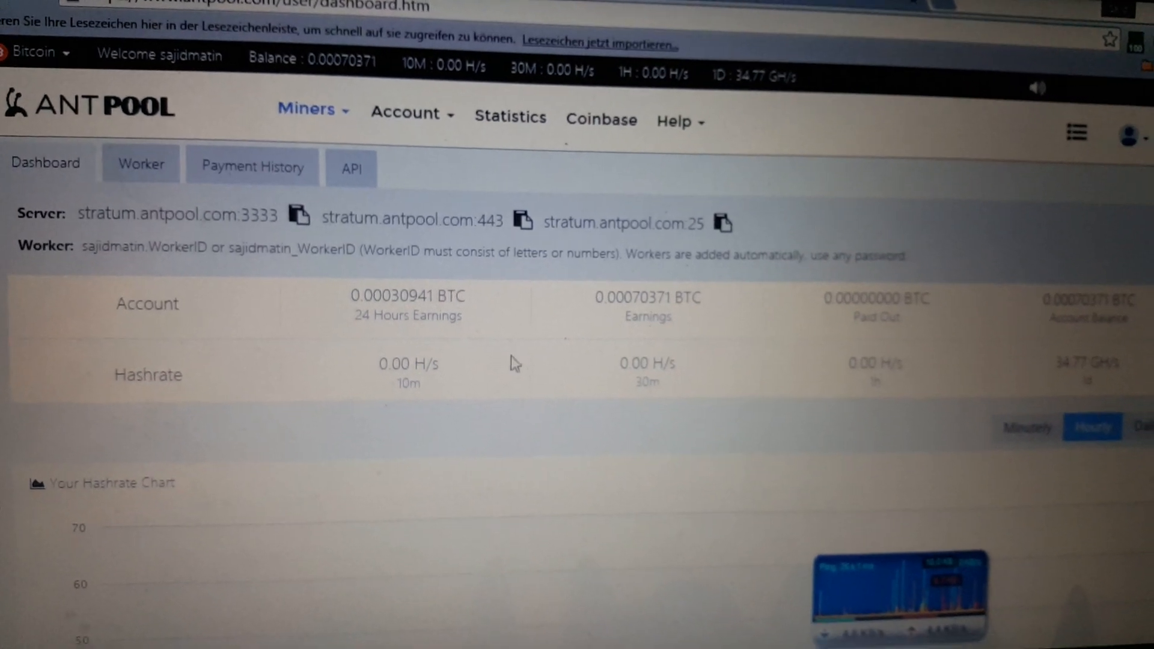
pyautogui.scroll(-3)
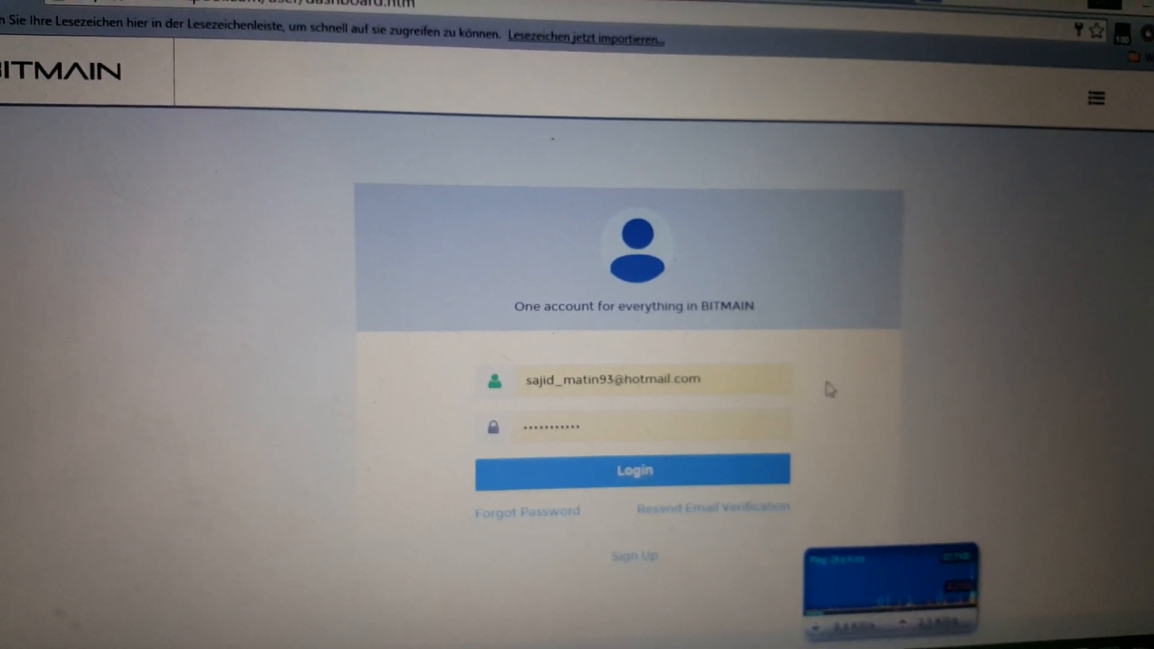
pyautogui.click(632, 470)
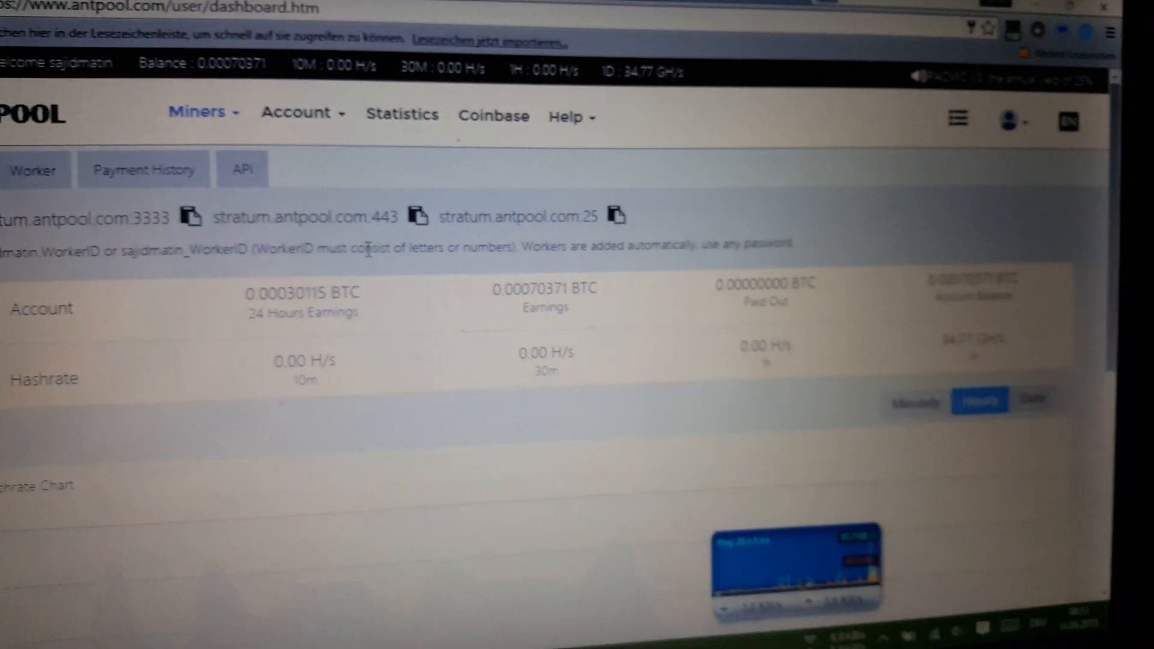
pyautogui.scroll(-3)
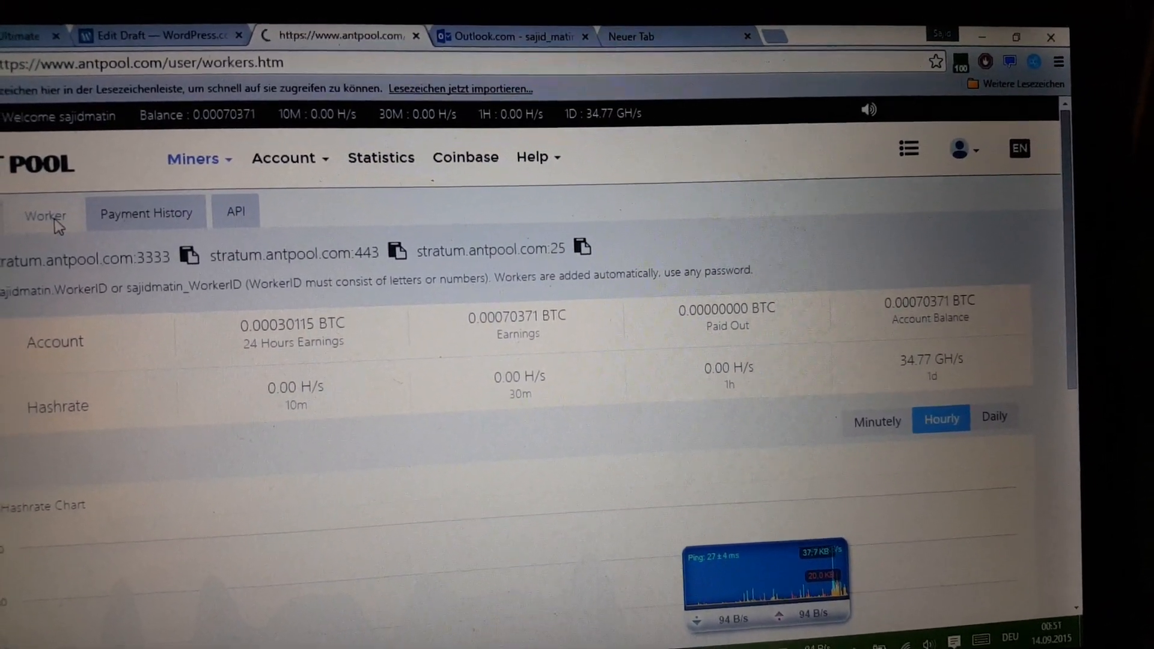
# Step: Check the Worker list (0 workers) and return to the Dashboard with 0.00 H/s hashrate
pyautogui.click(46, 213)
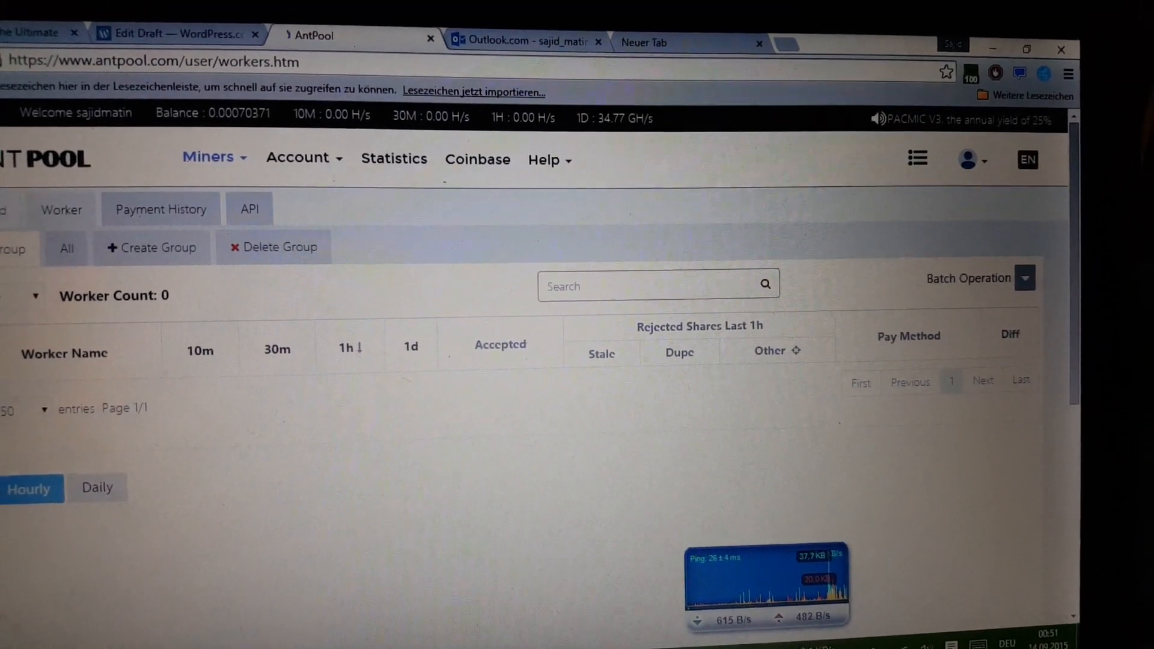
pyautogui.click(117, 241)
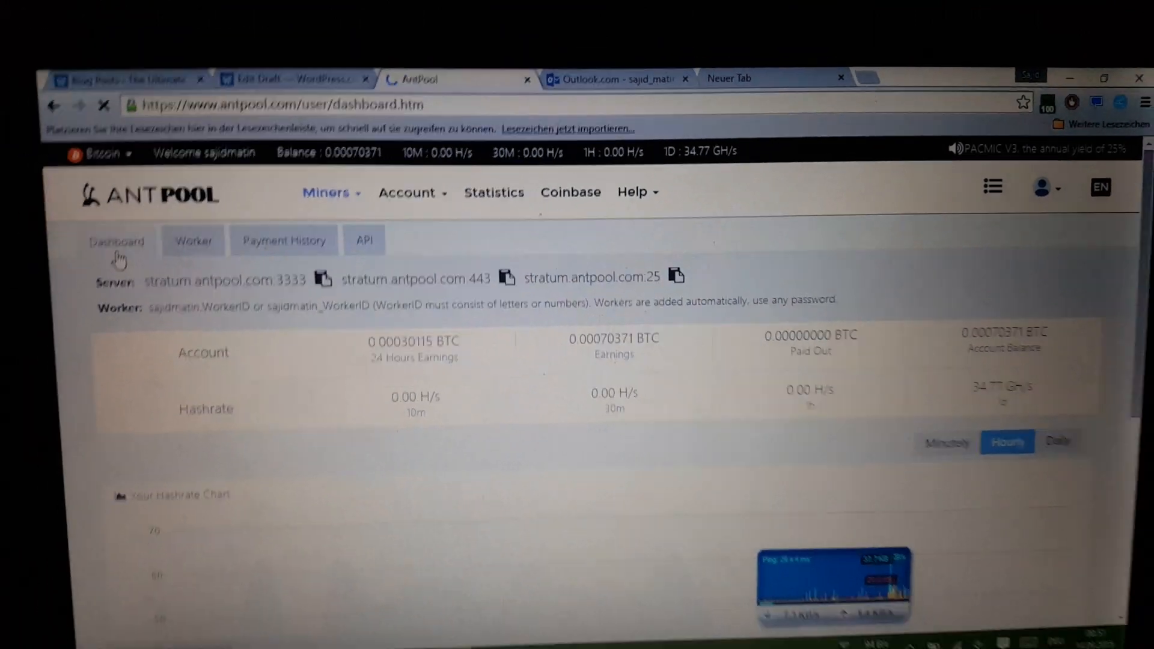